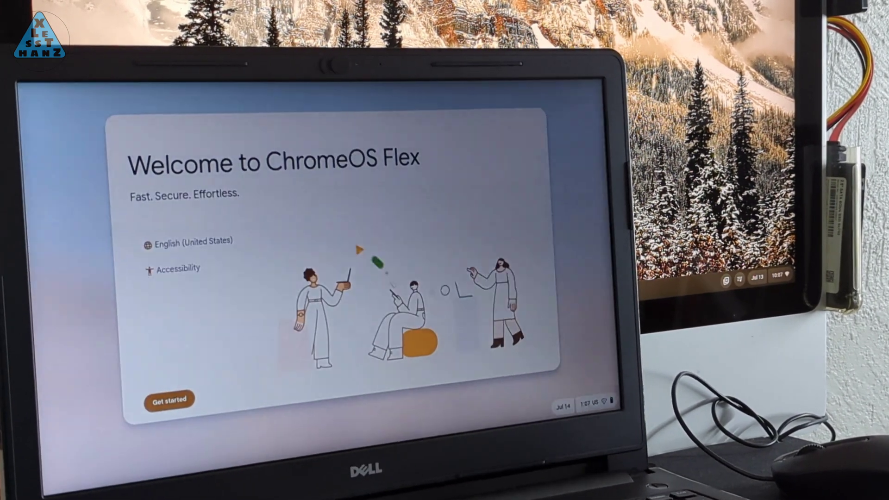
- Finish the setup wizard: Get started, accept terms, skip extra features, and reach the desktop
{"action": "left_click", "coordinate": [169, 398]}
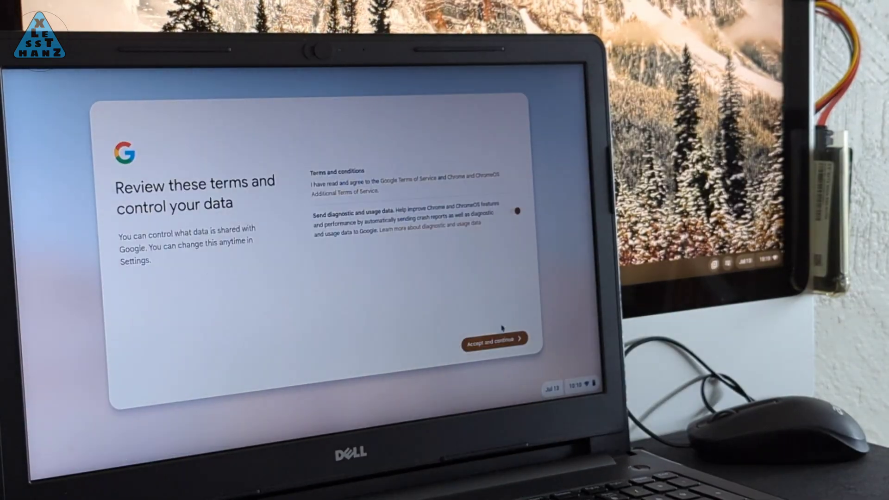
{"action": "left_click", "coordinate": [492, 341]}
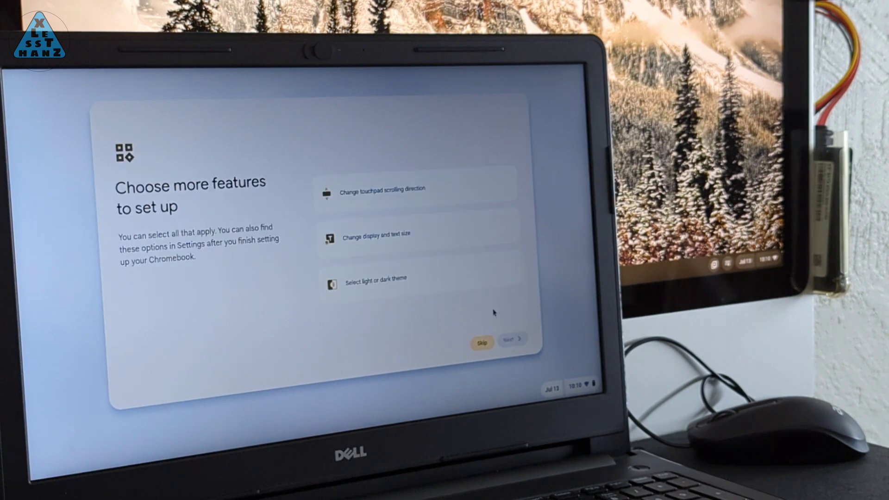
{"action": "left_click", "coordinate": [482, 342]}
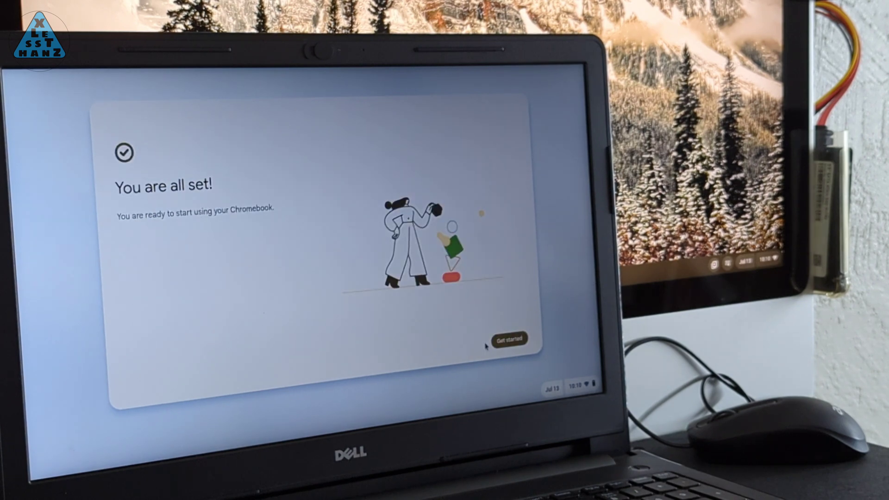
{"action": "left_click", "coordinate": [508, 338]}
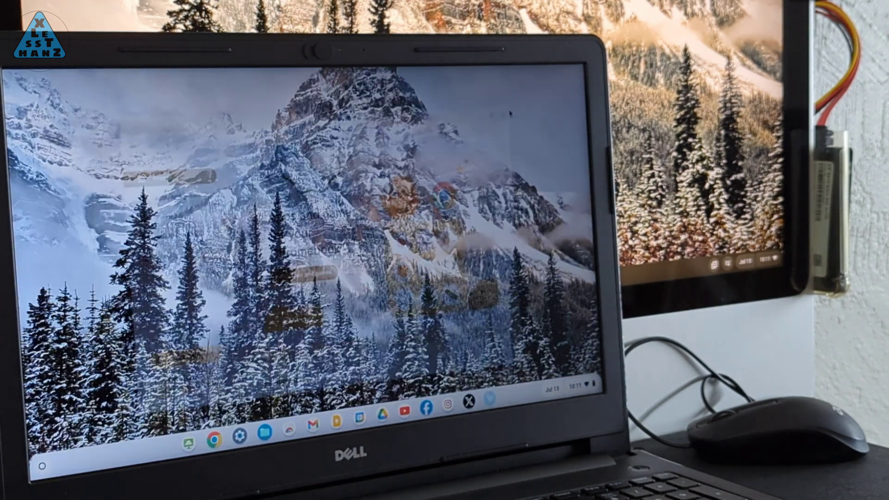